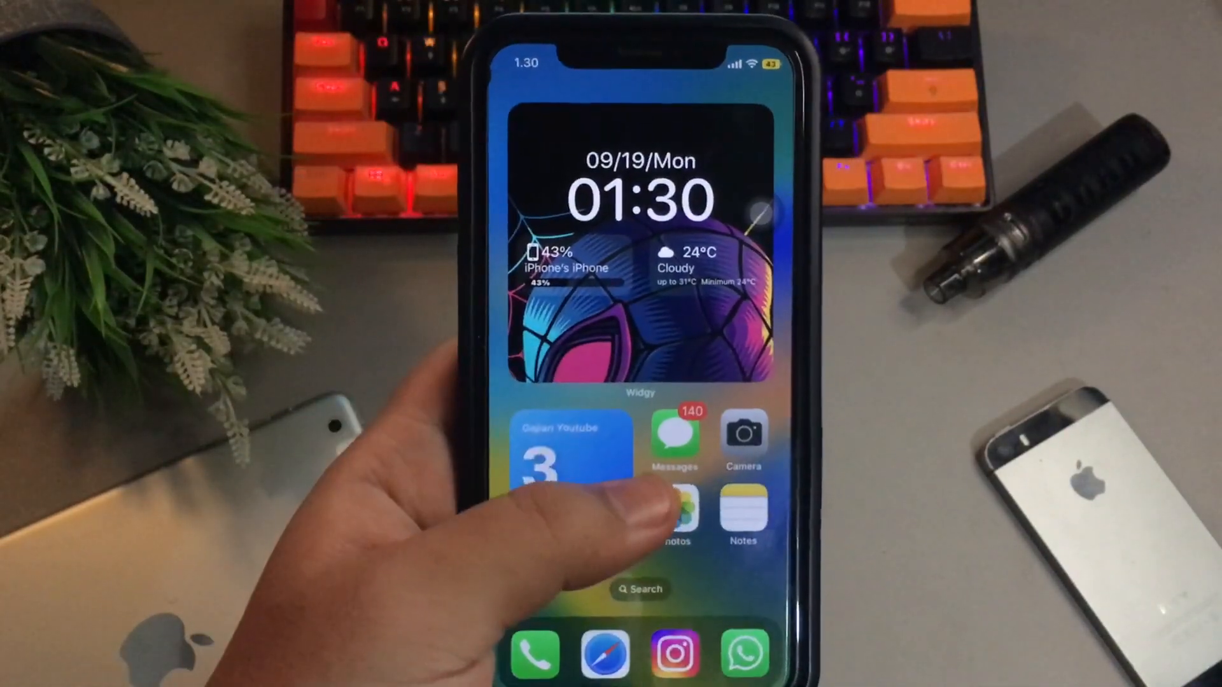
# Swipe across the iPhone home screen and enter the Settings app
pyautogui.hscroll(-3)
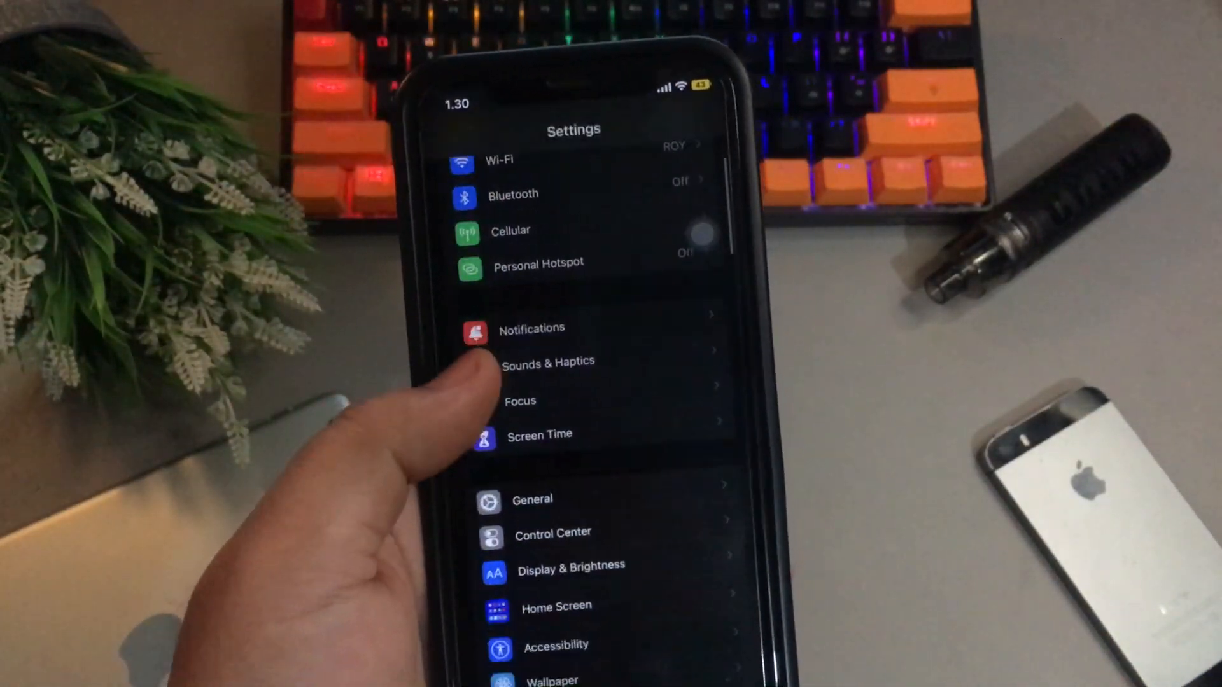
pyautogui.click(531, 499)
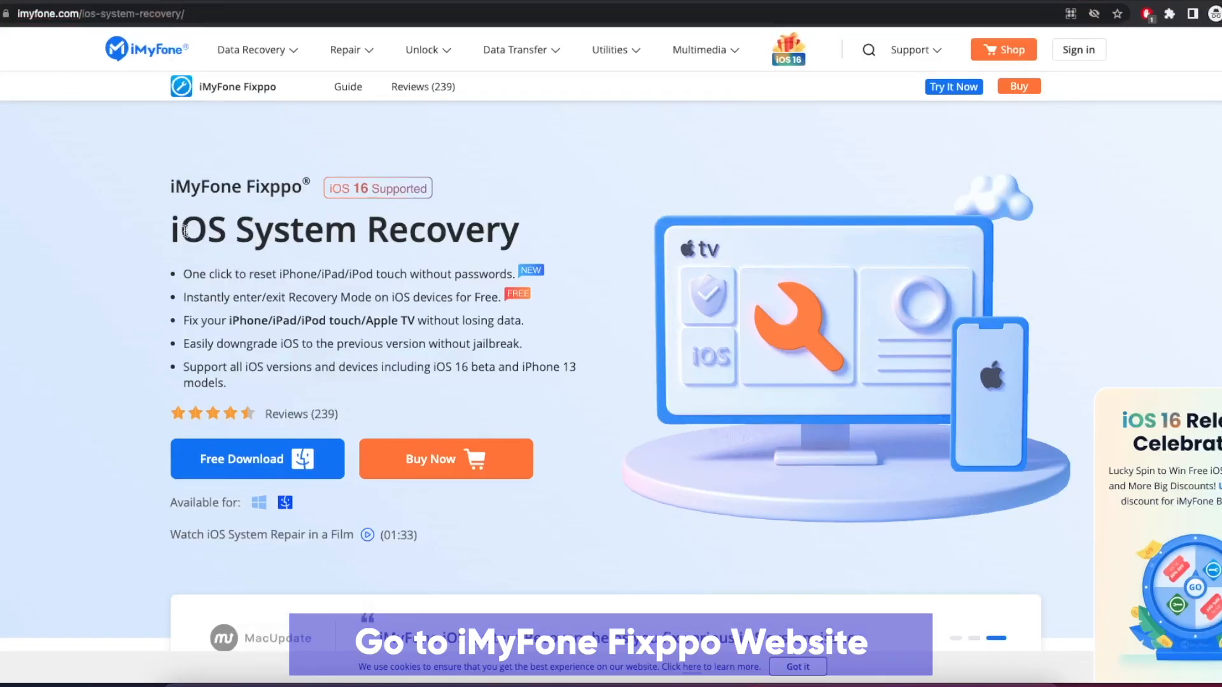
pyautogui.moveTo(345, 192)
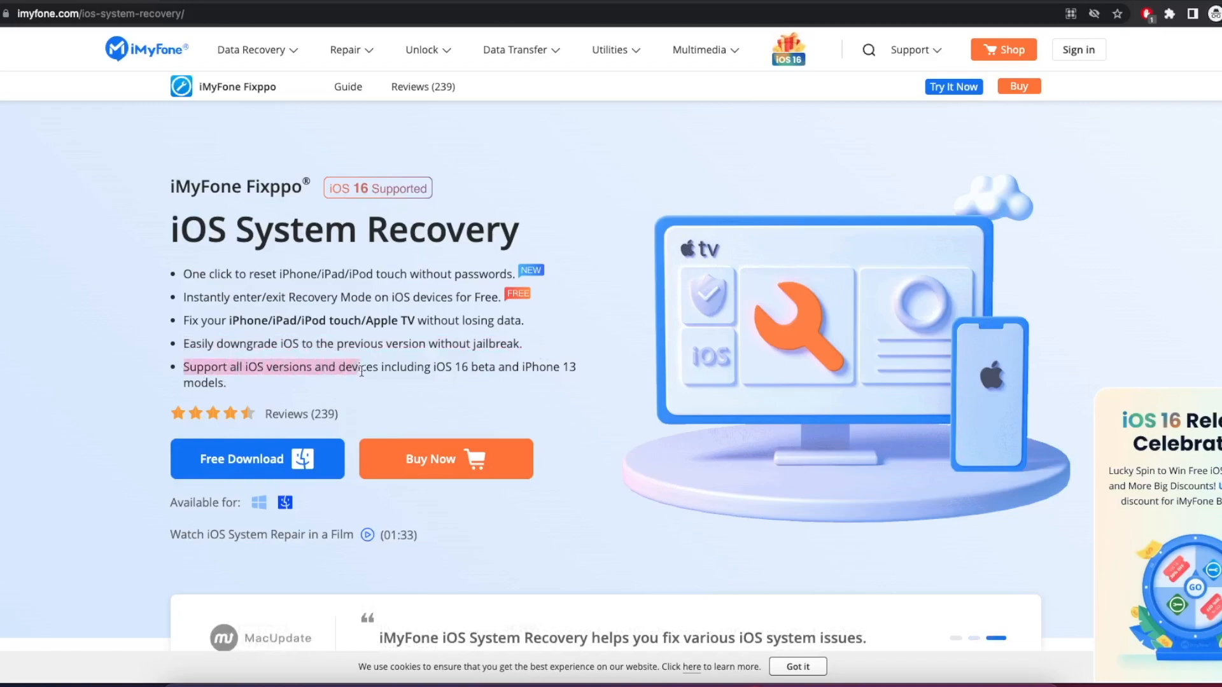
# Browse the Fixppo iOS System Recovery page, including the section on fixing without data loss
pyautogui.scroll(-3)
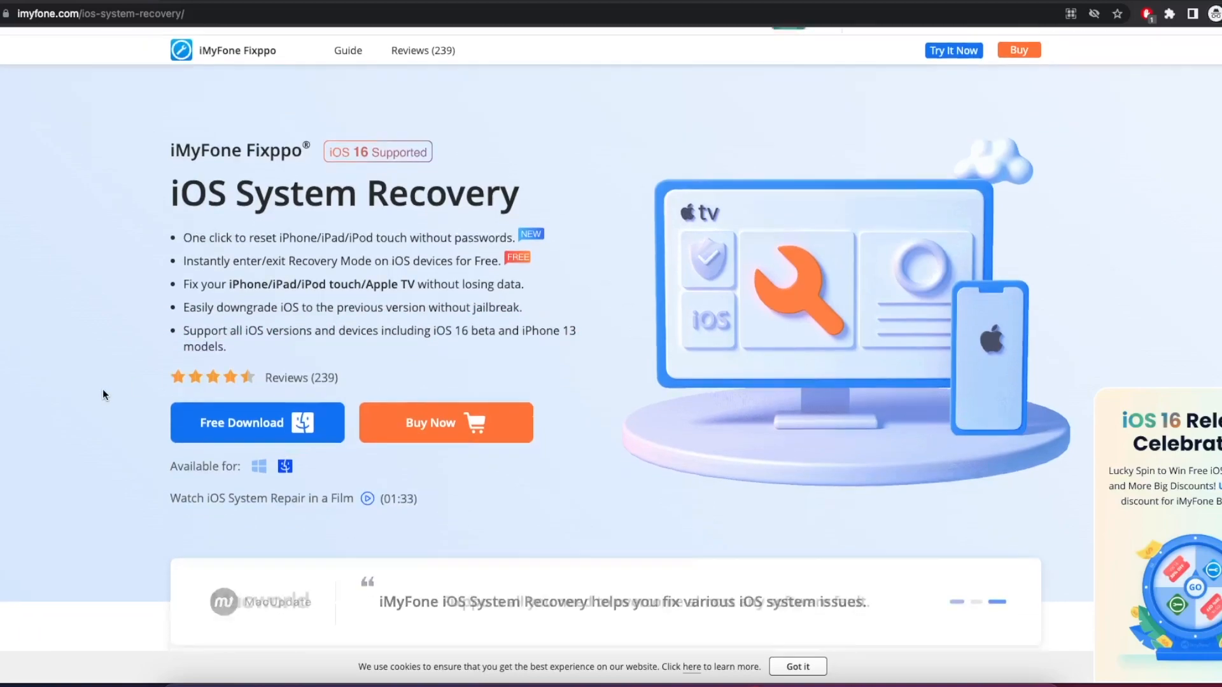
pyautogui.scroll(-3)
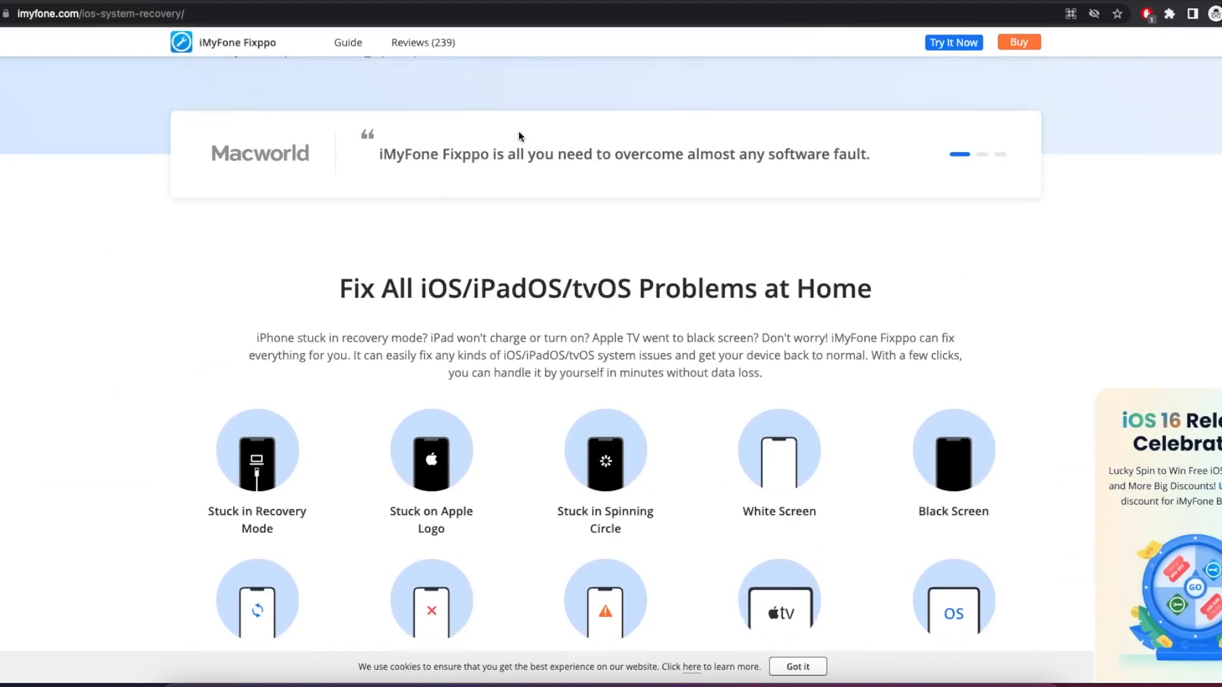
pyautogui.scroll(-3)
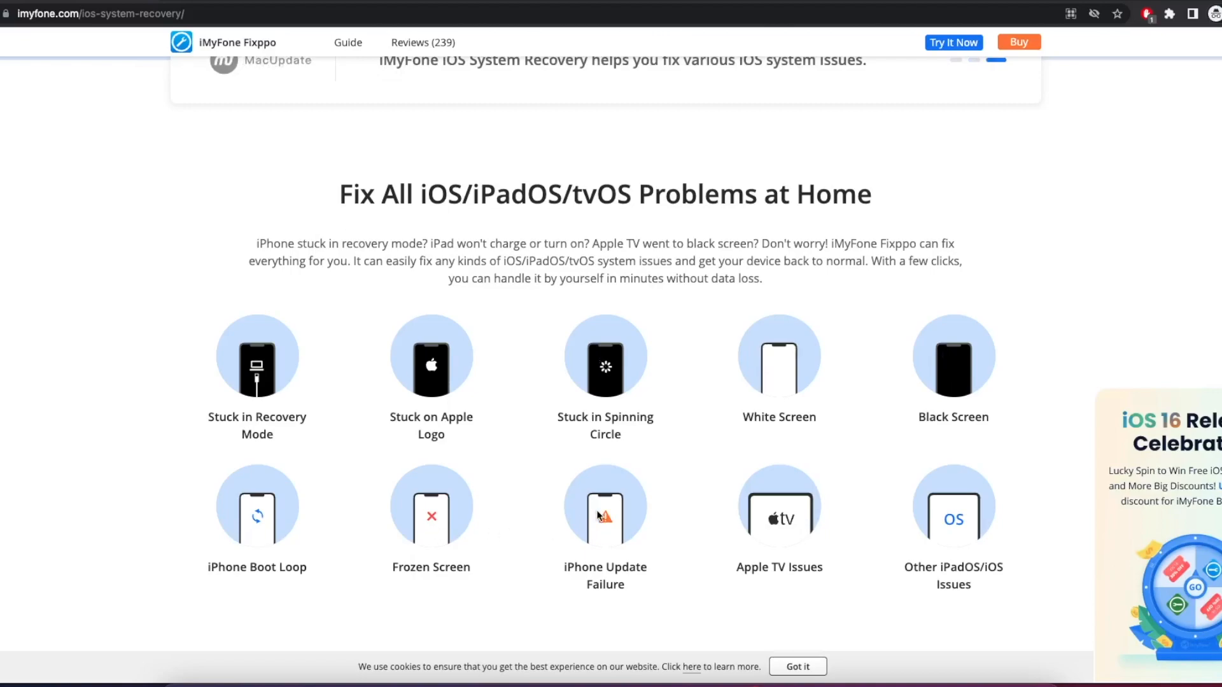
pyautogui.scroll(-3)
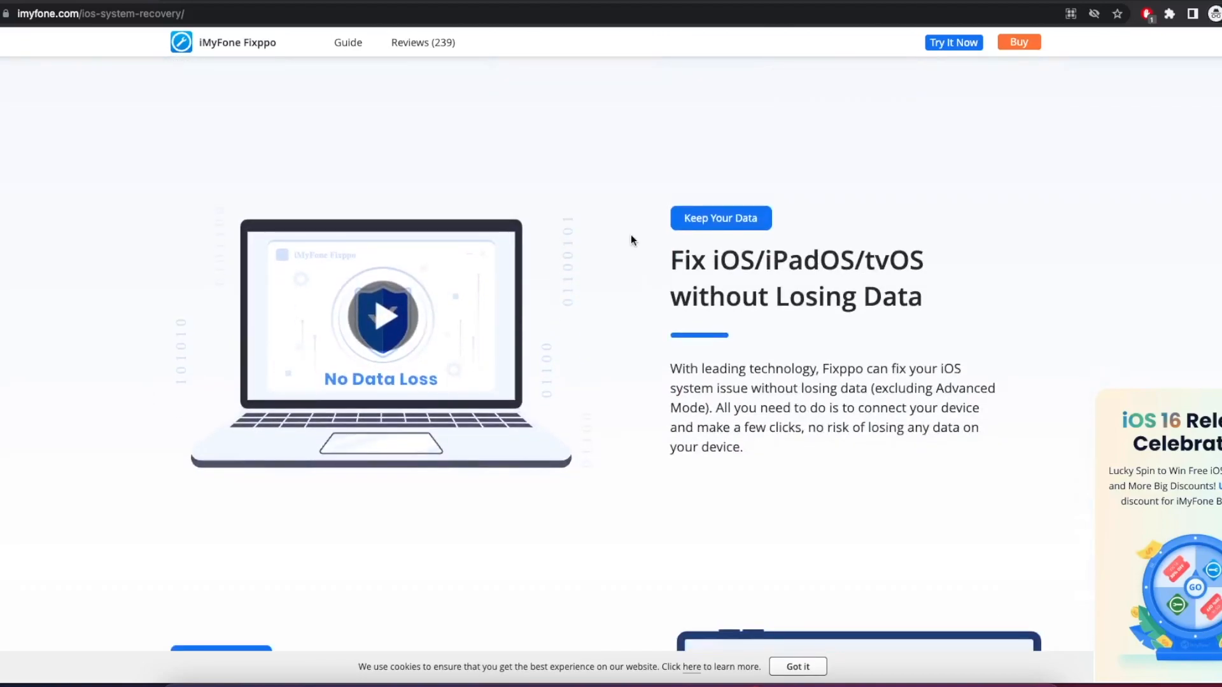
pyautogui.doubleClick(794, 277)
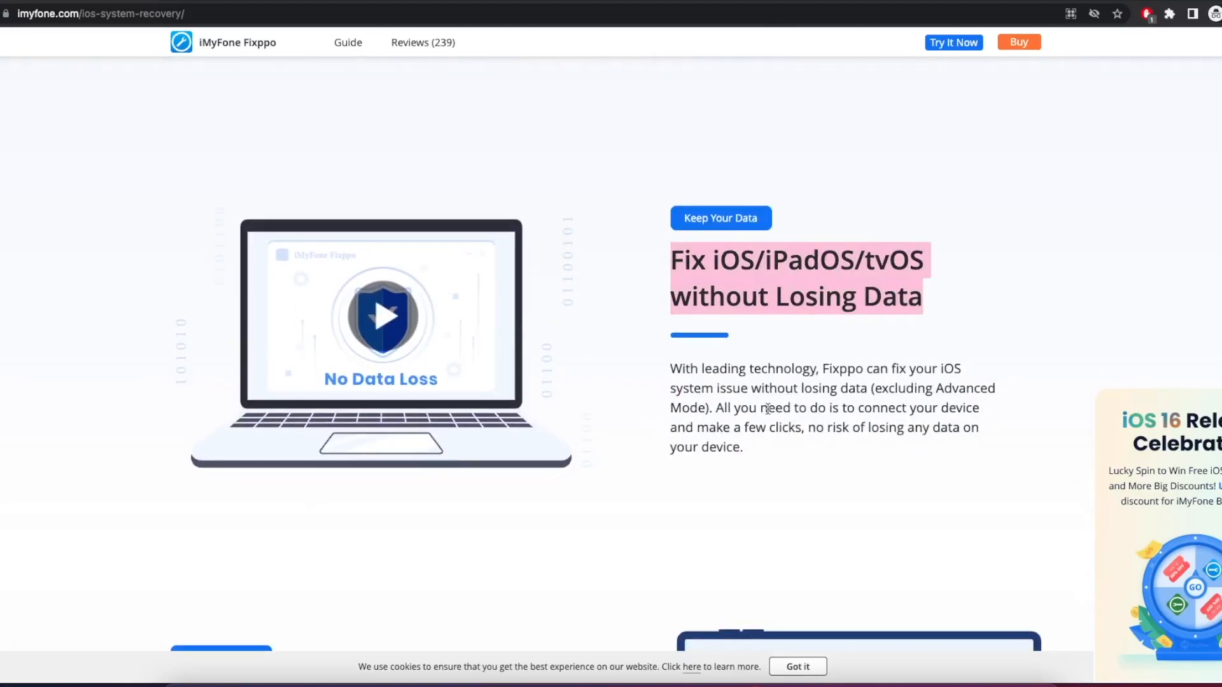
pyautogui.click(776, 460)
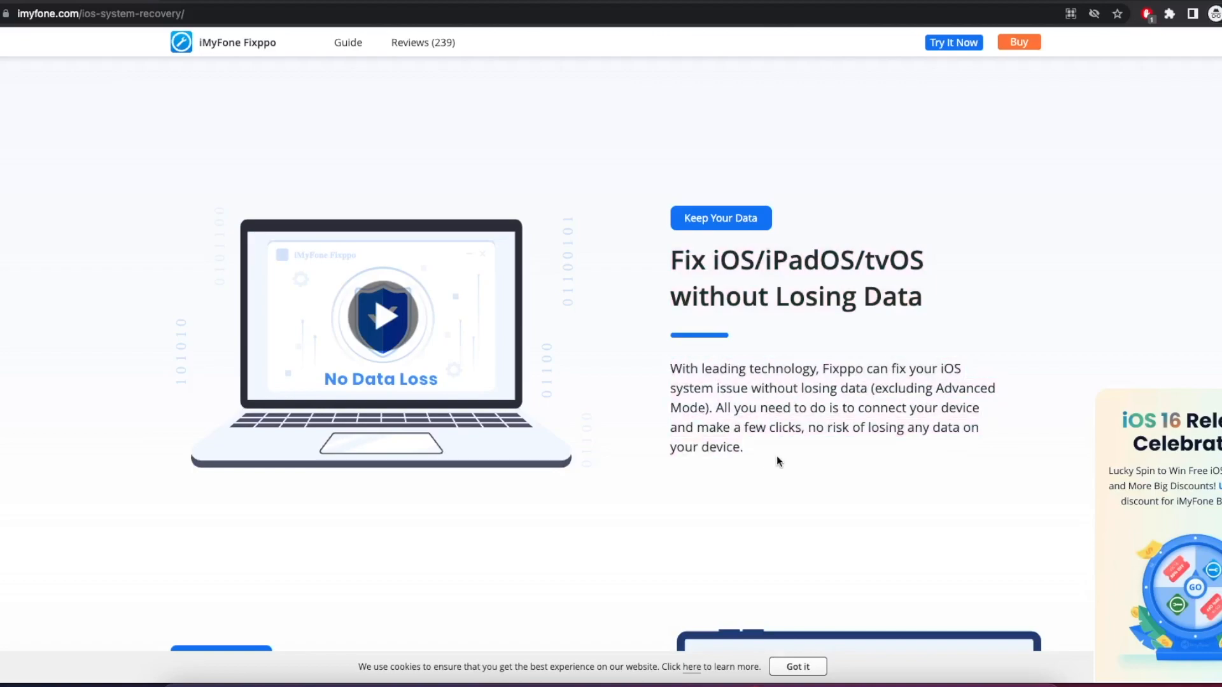
pyautogui.scroll(-3)
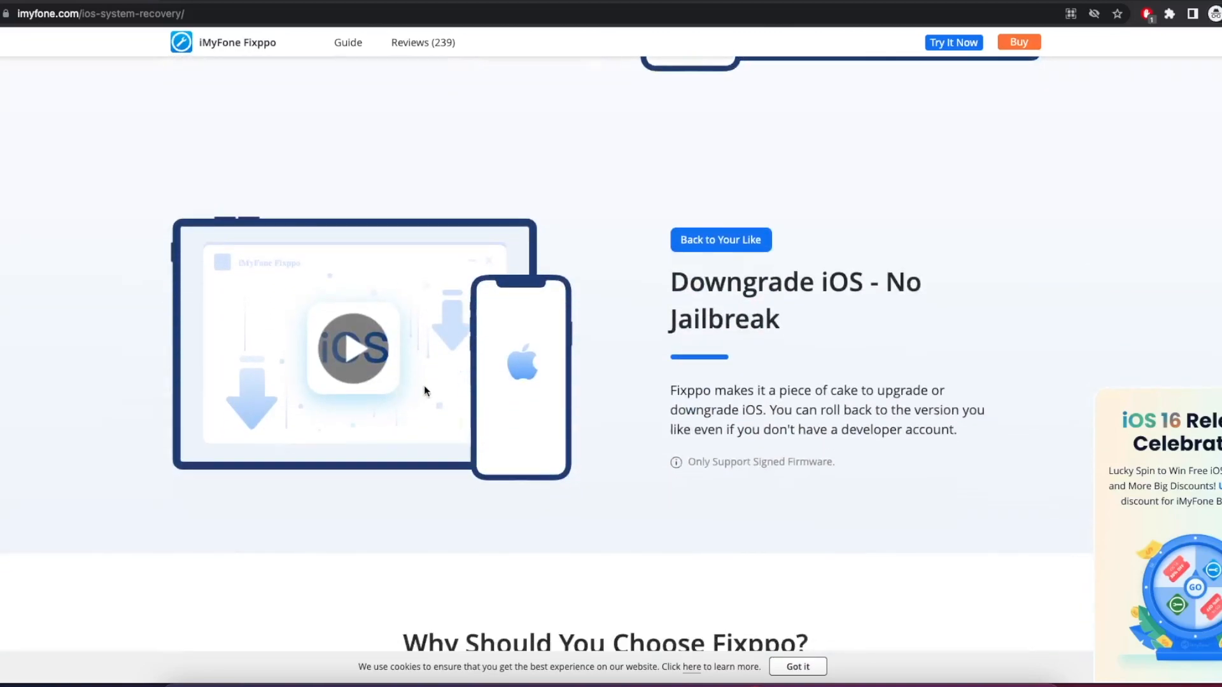
pyautogui.scroll(3)
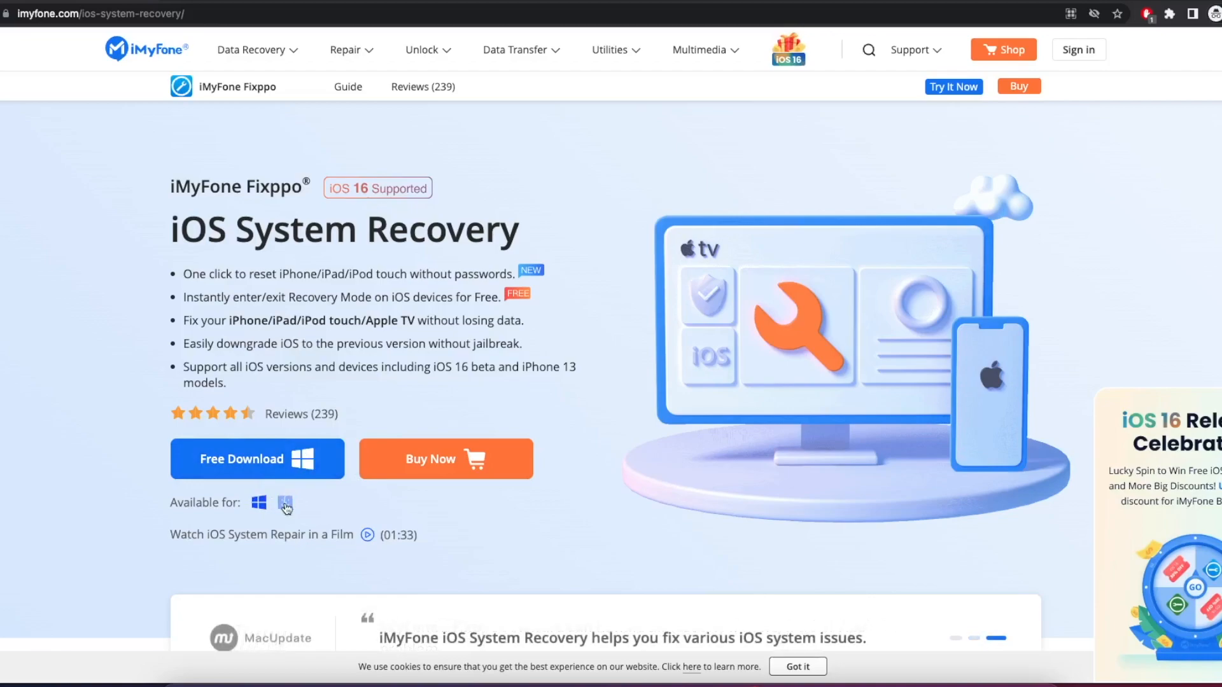
# Switch to the Mac version, get the Free Download, and unpack the Fixppo zip from the download bar
pyautogui.click(285, 502)
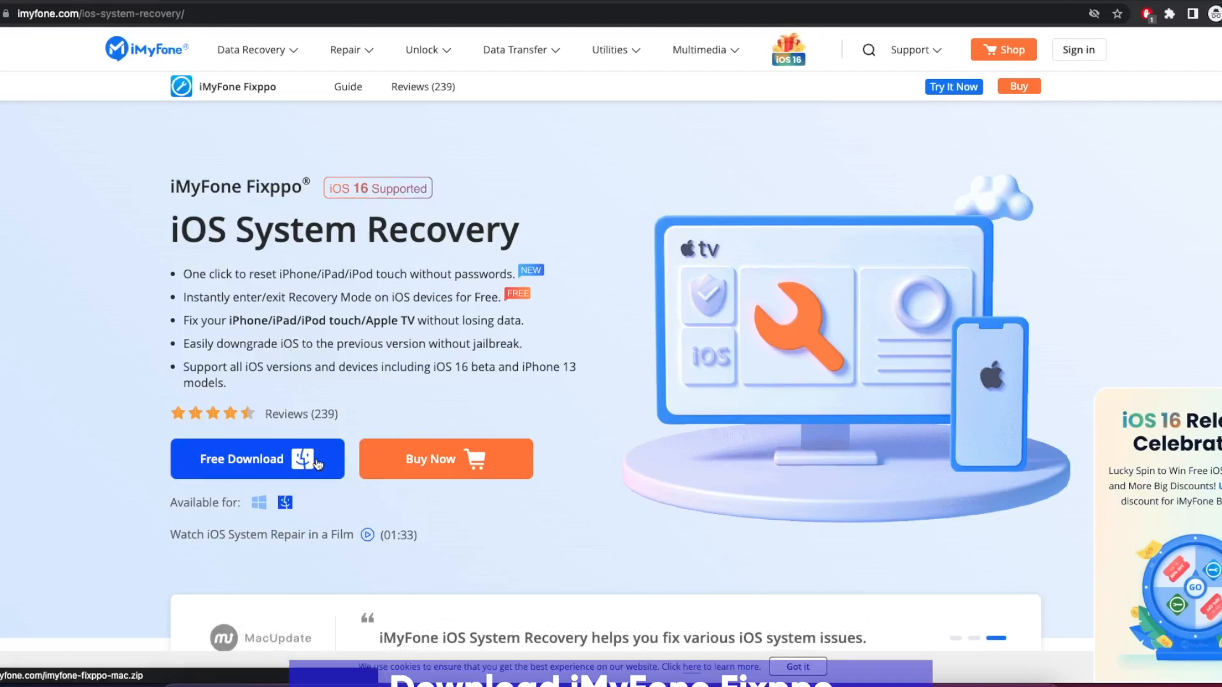
pyautogui.click(241, 458)
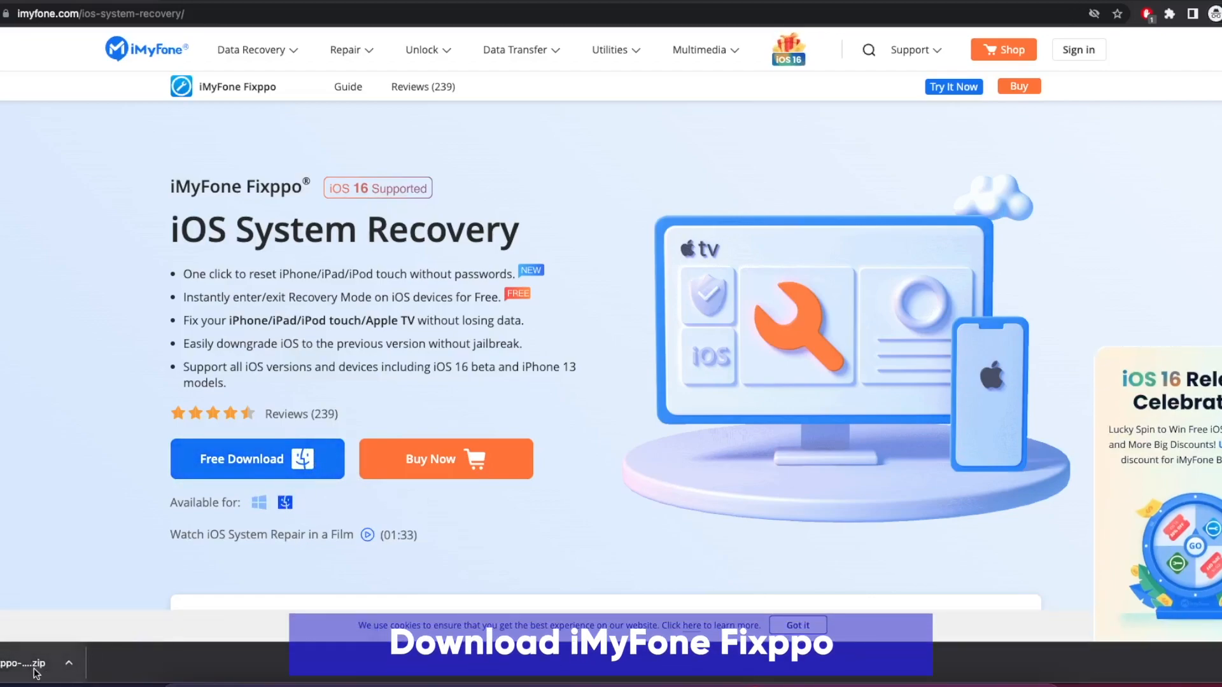
pyautogui.click(23, 663)
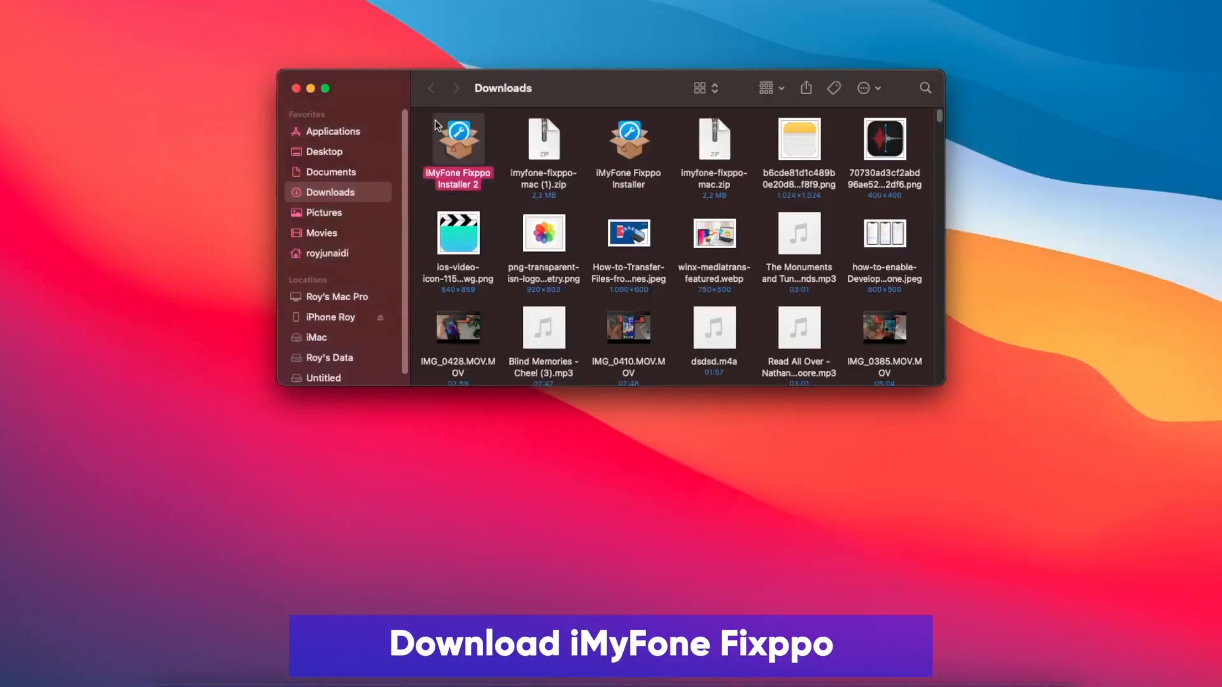
# Run iMyFone Fixppo Installer 2 from Downloads, allow the Internet-app prompt, and install Fixppo
pyautogui.doubleClick(457, 140)
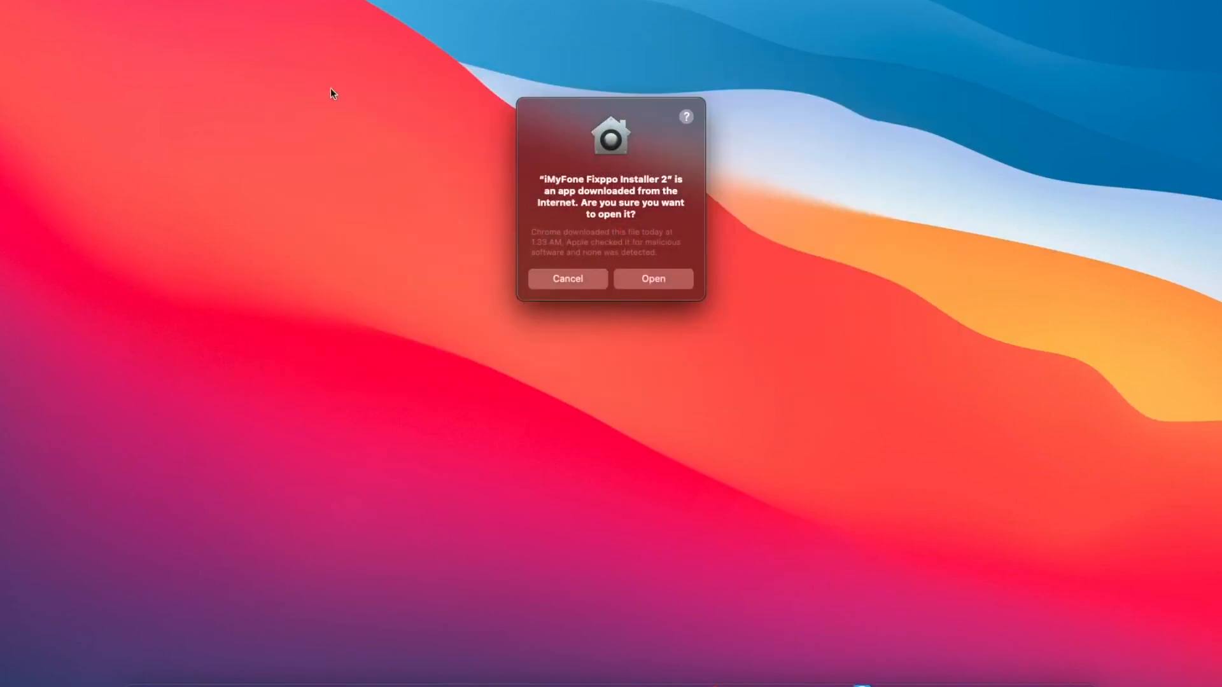
pyautogui.click(652, 279)
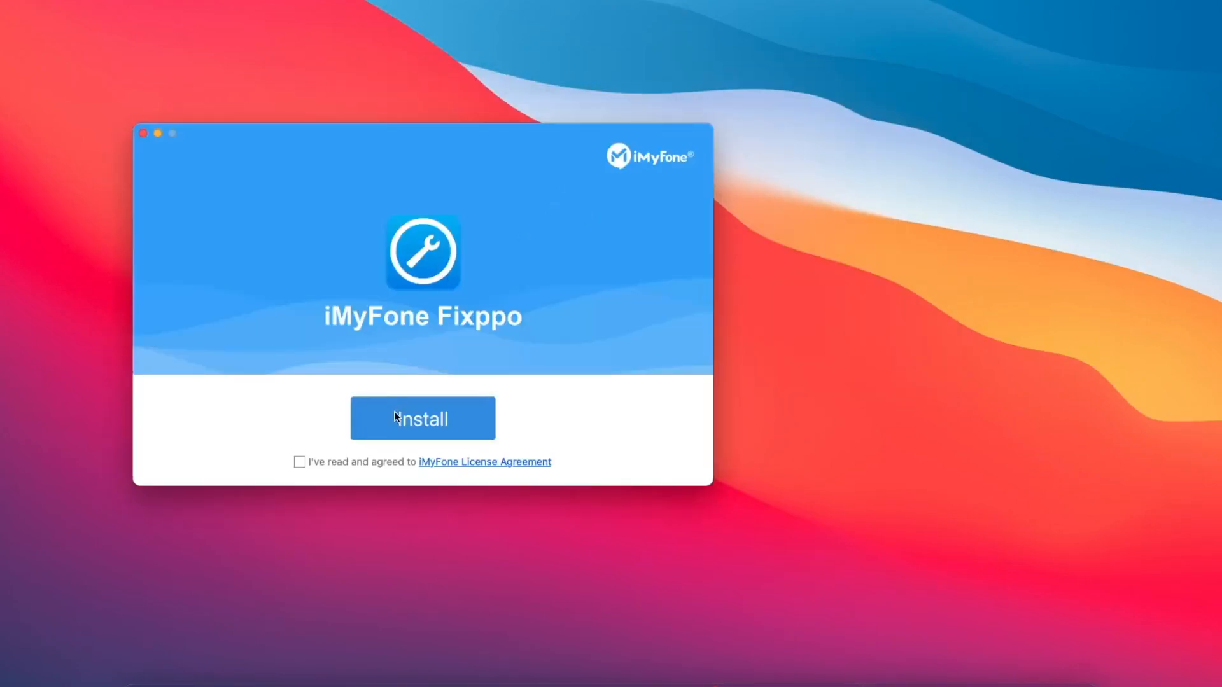
pyautogui.click(299, 461)
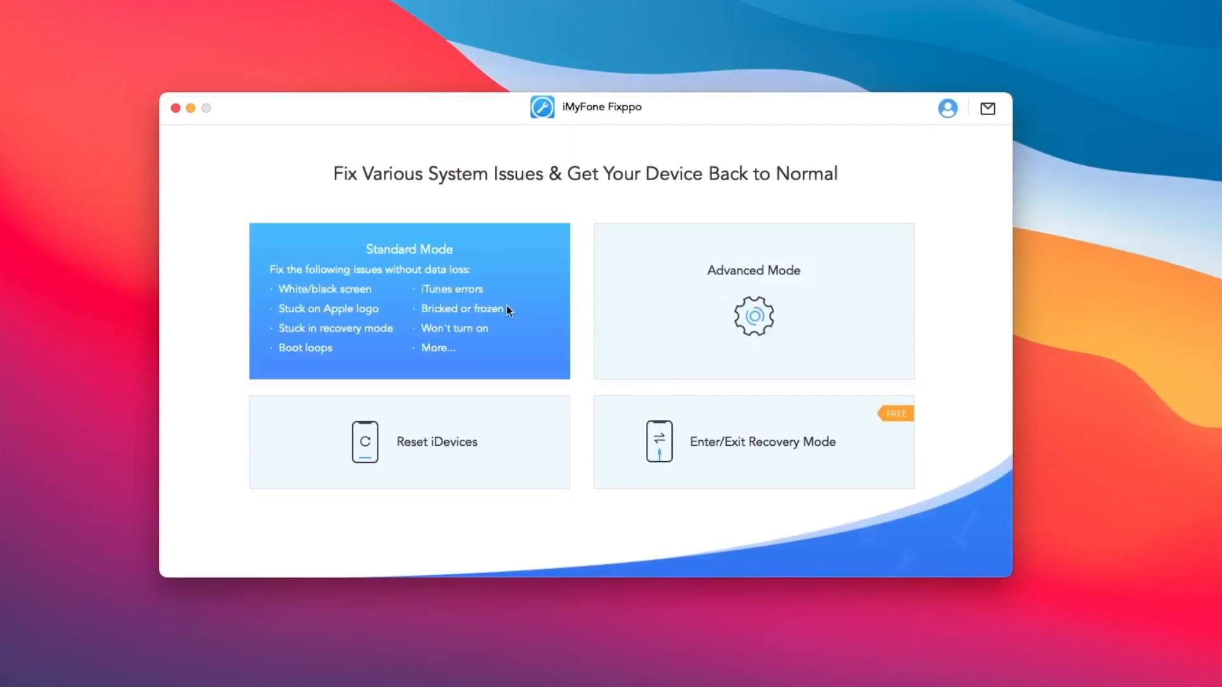
pyautogui.moveTo(534, 318)
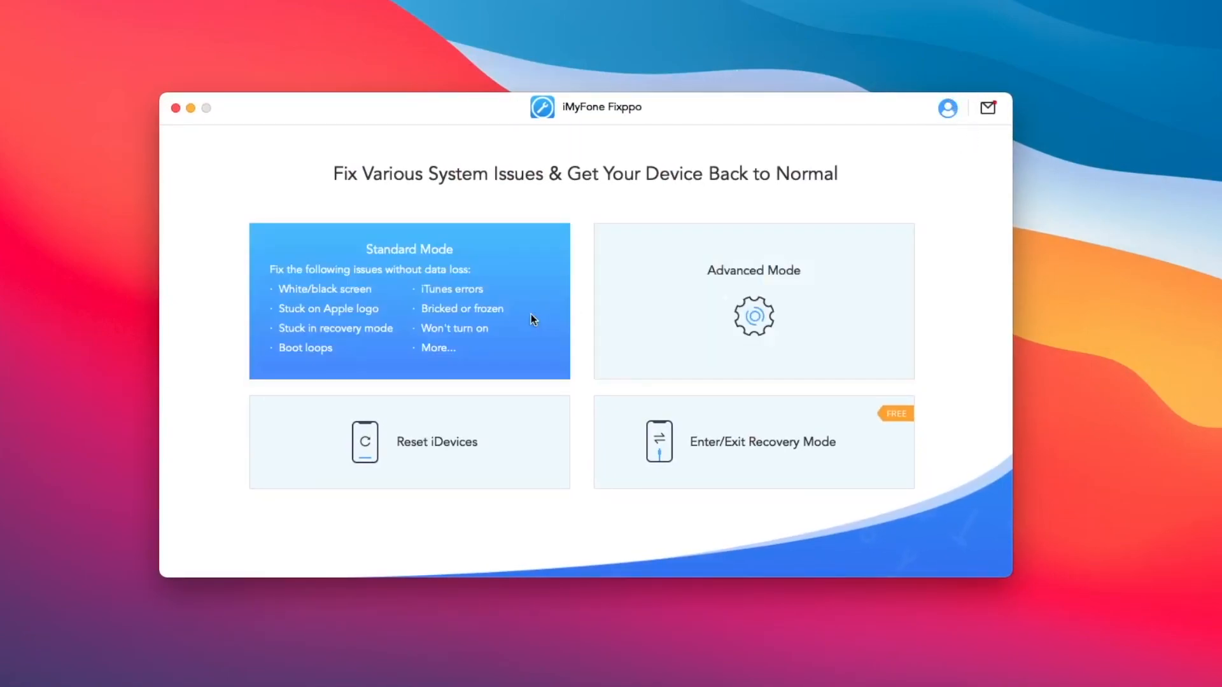
pyautogui.moveTo(403, 335)
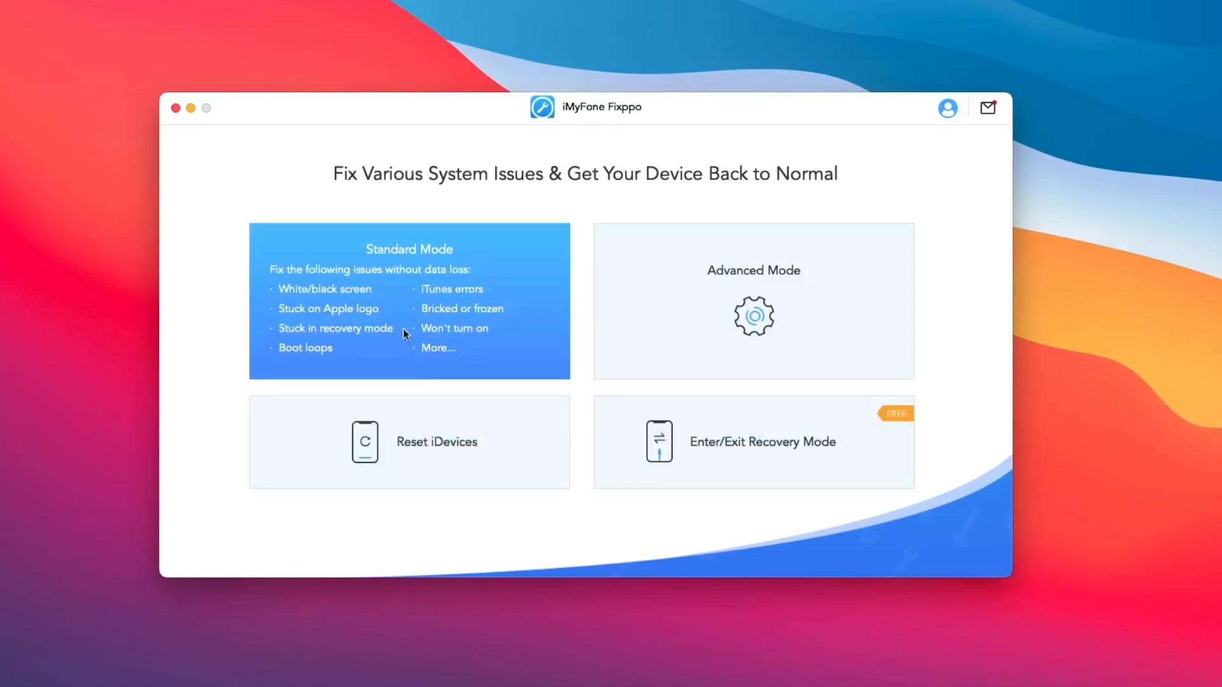
pyautogui.moveTo(298, 302)
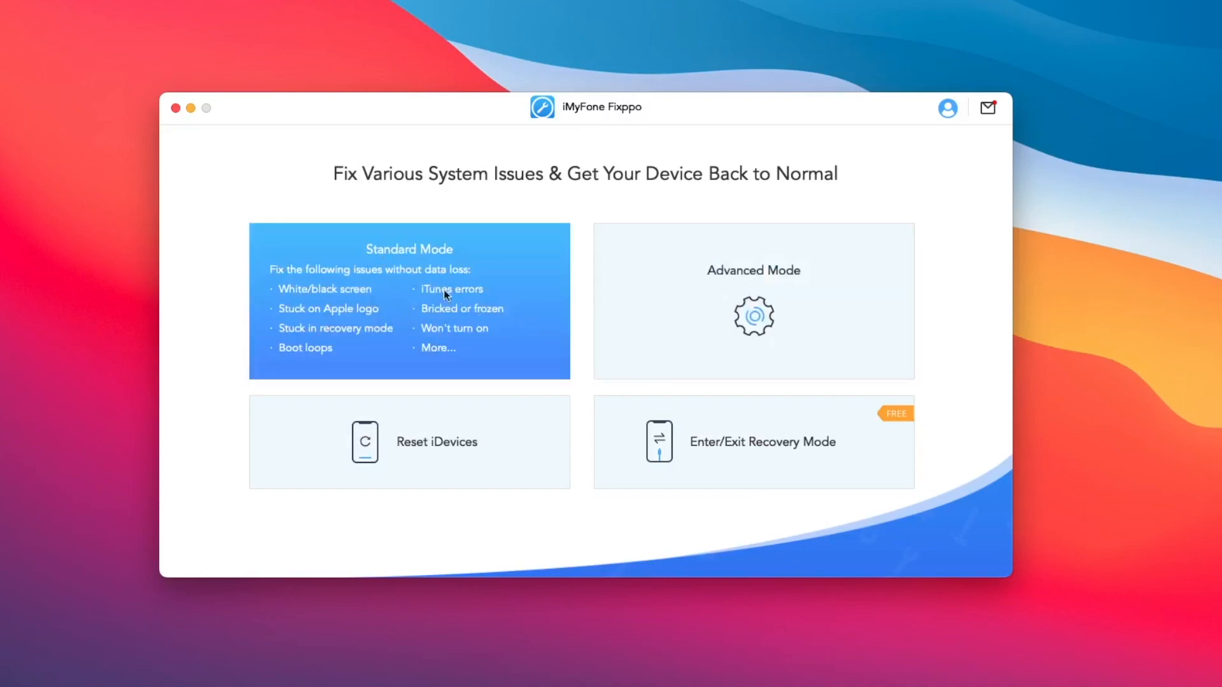
pyautogui.moveTo(413, 276)
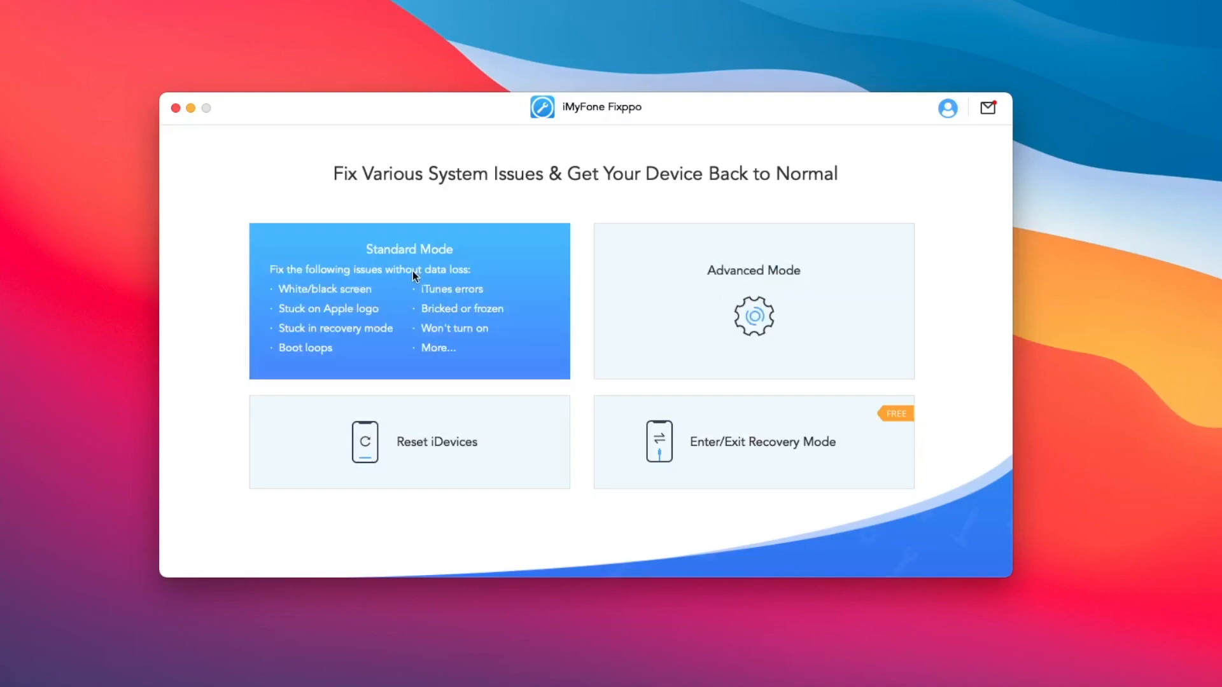
# Choose Standard Mode (no data loss) and continue past the device-connection screen with Next
pyautogui.click(408, 300)
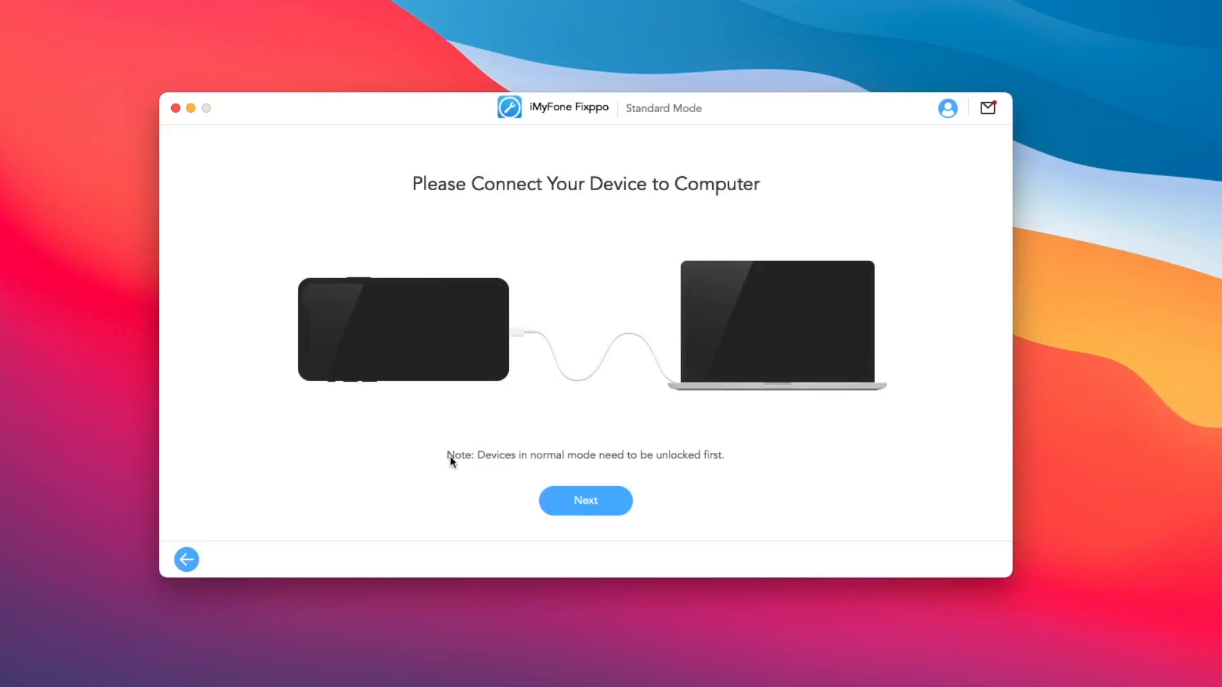
pyautogui.moveTo(589, 210)
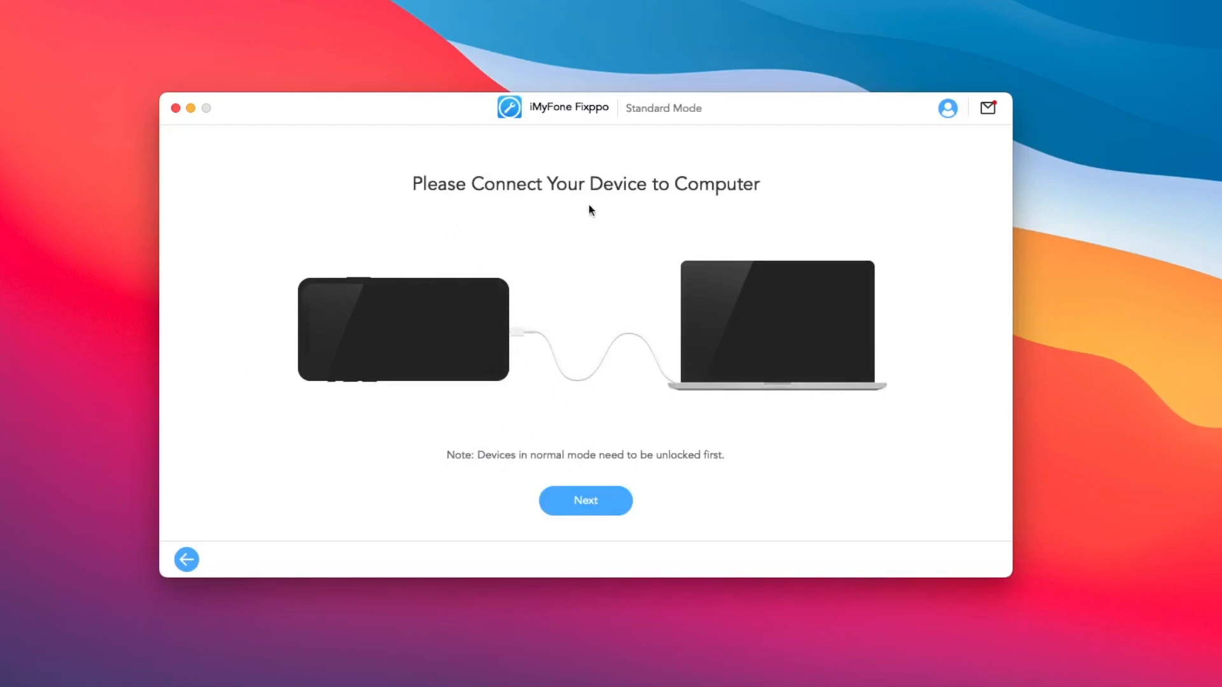
pyautogui.click(586, 500)
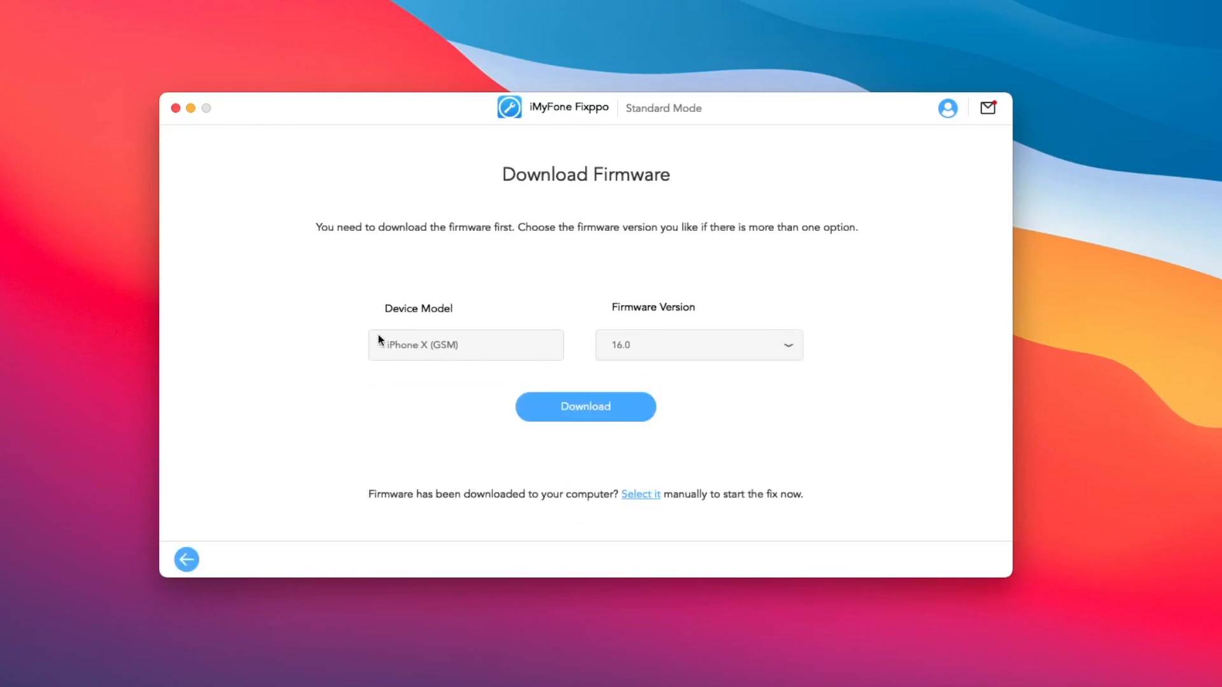
# Select firmware 15.6.1 instead of 16.0 for the iPhone X and download it
pyautogui.click(698, 345)
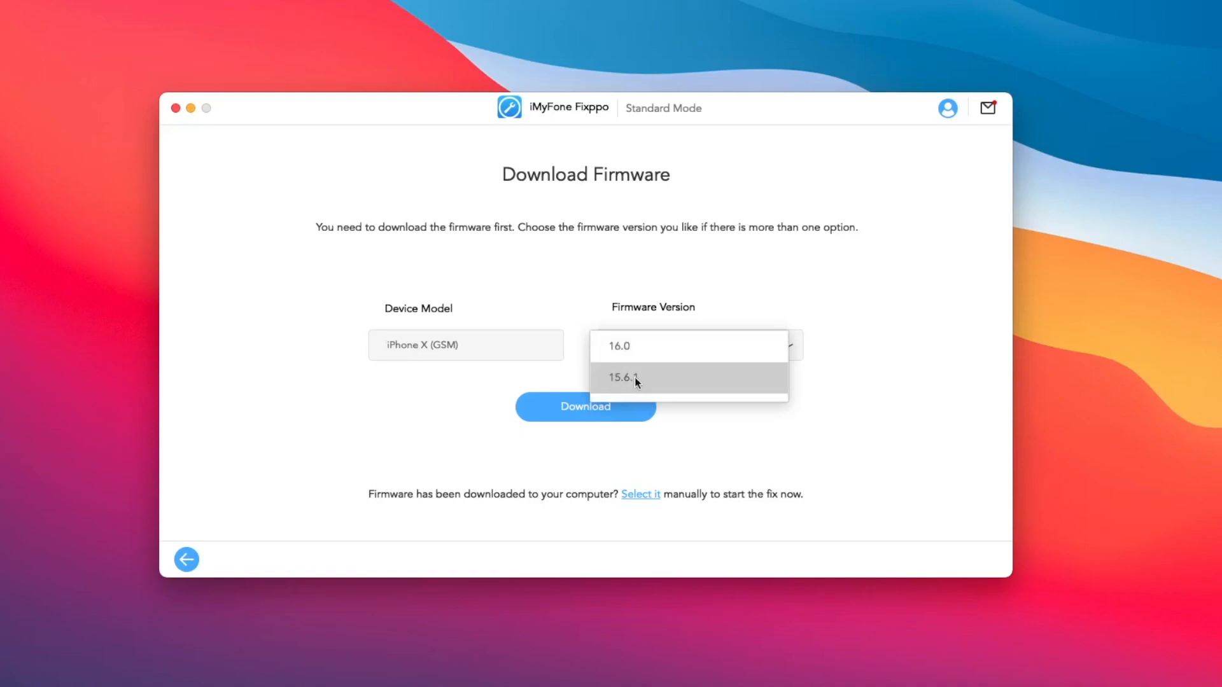
pyautogui.click(623, 378)
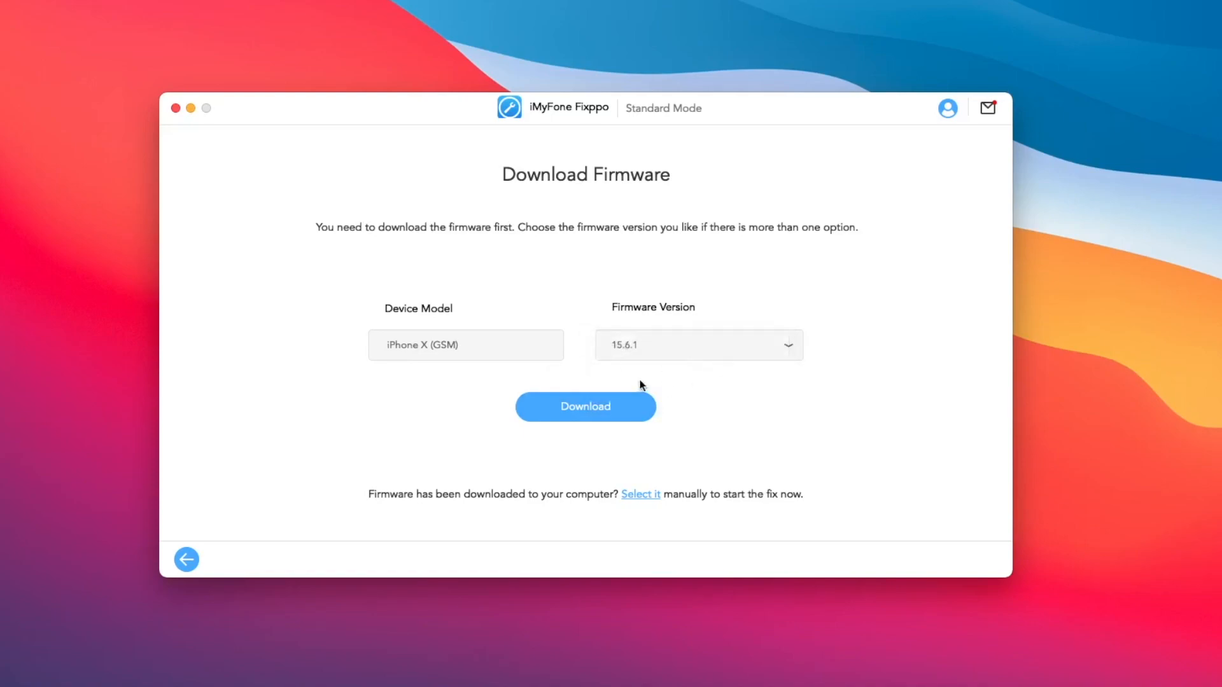
pyautogui.click(586, 406)
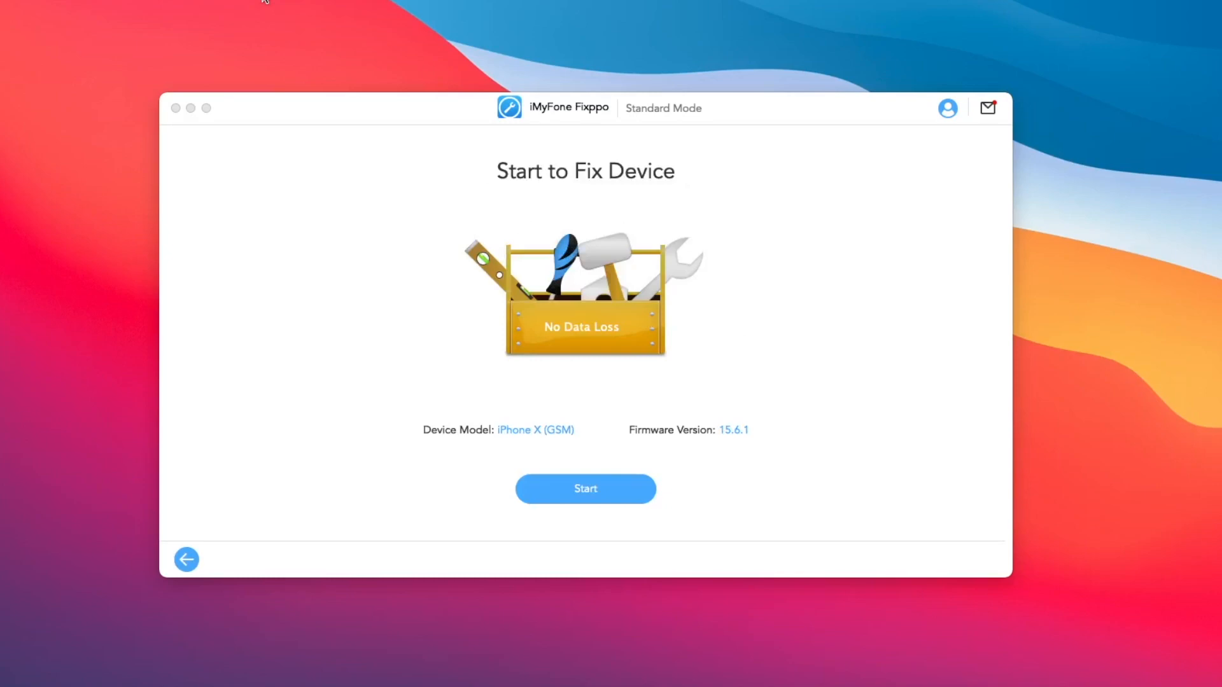
# Start the fix, then start installing firmware 15.6.1 so the repair progress begins
pyautogui.click(585, 488)
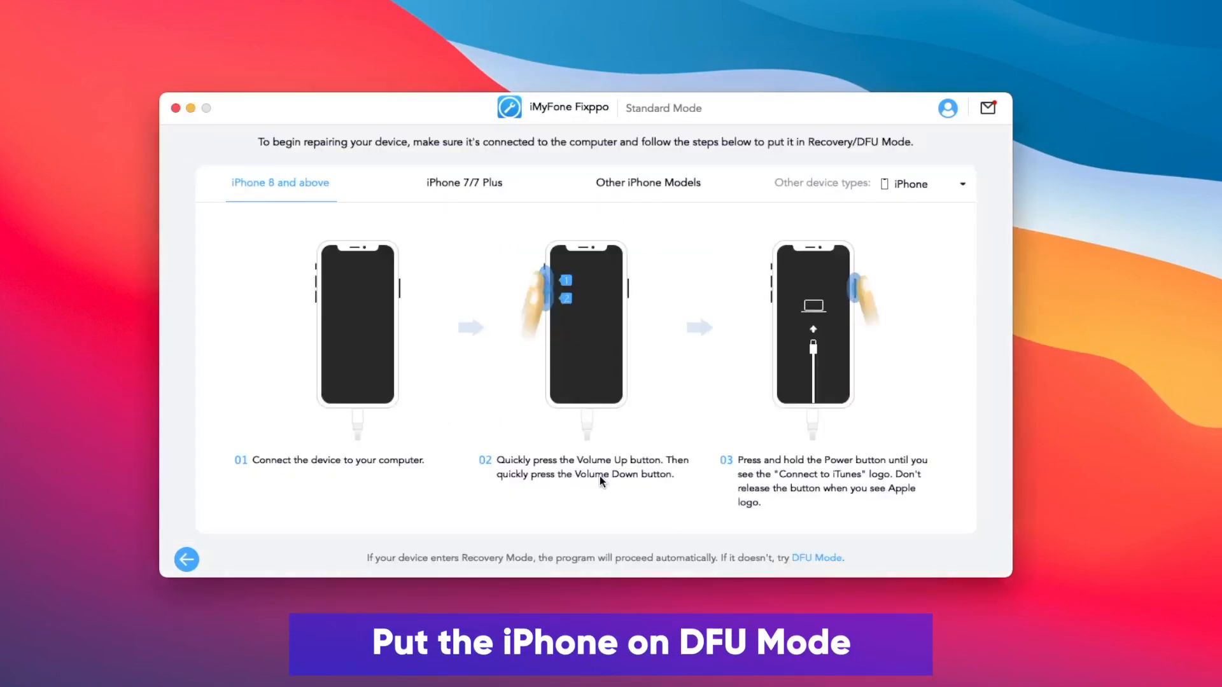
pyautogui.moveTo(767, 366)
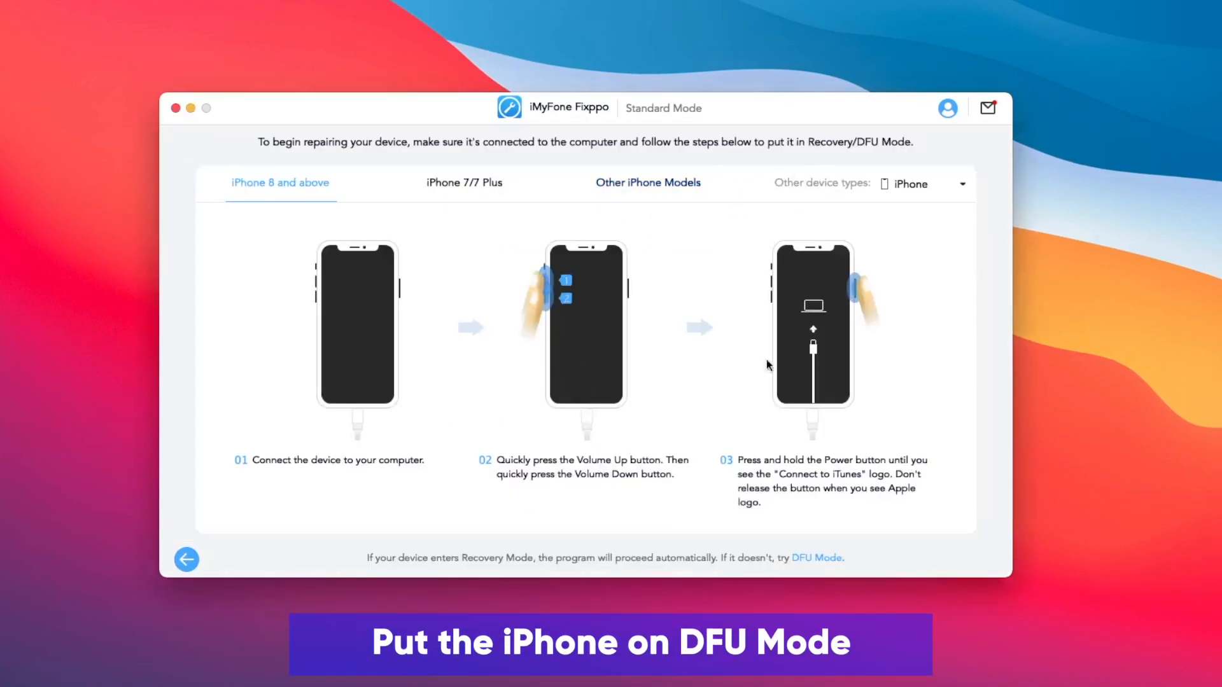
pyautogui.moveTo(694, 467)
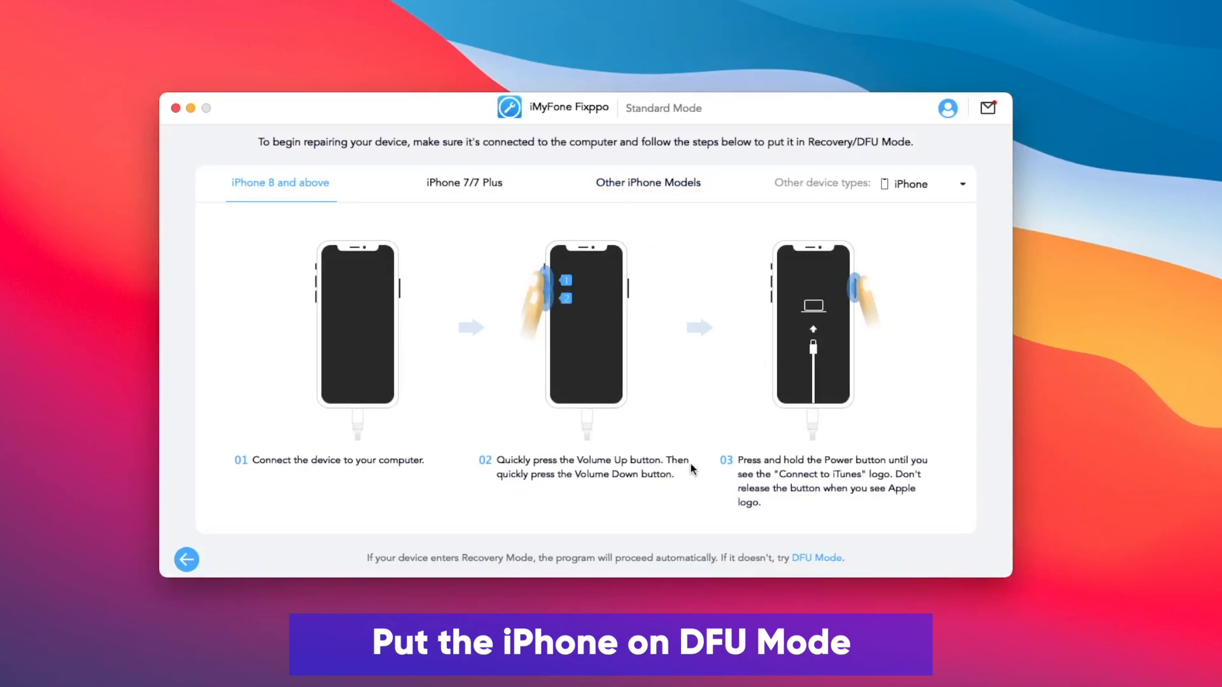
pyautogui.moveTo(731, 205)
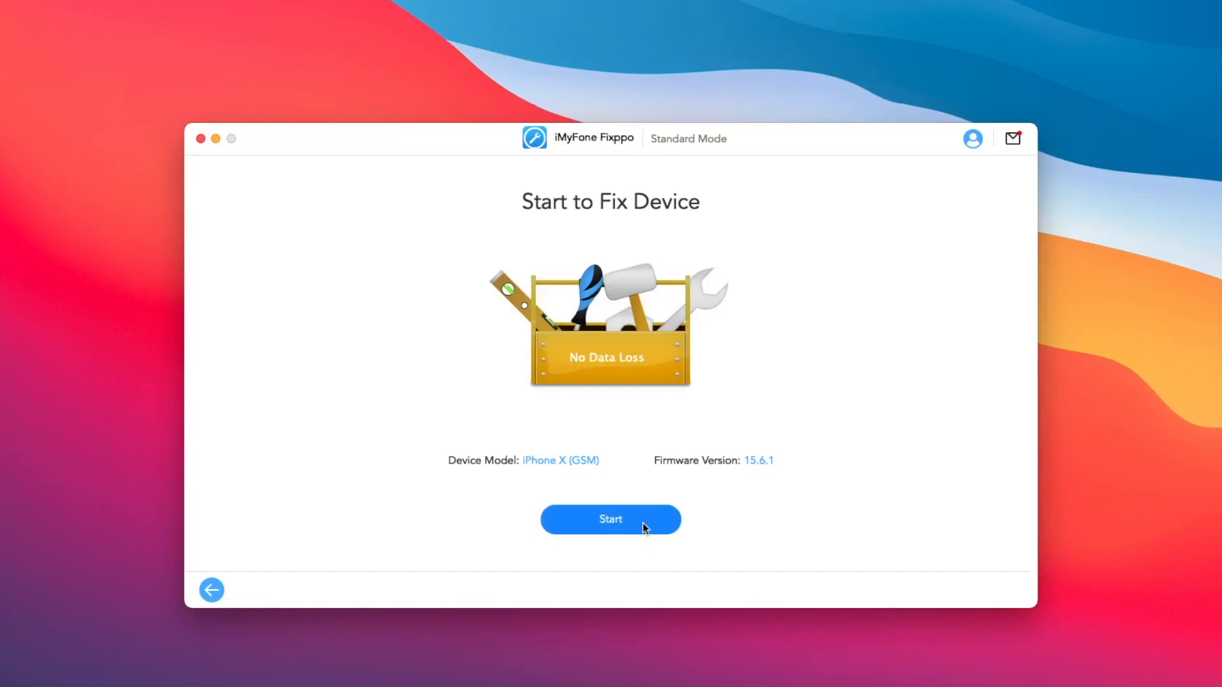
pyautogui.click(610, 519)
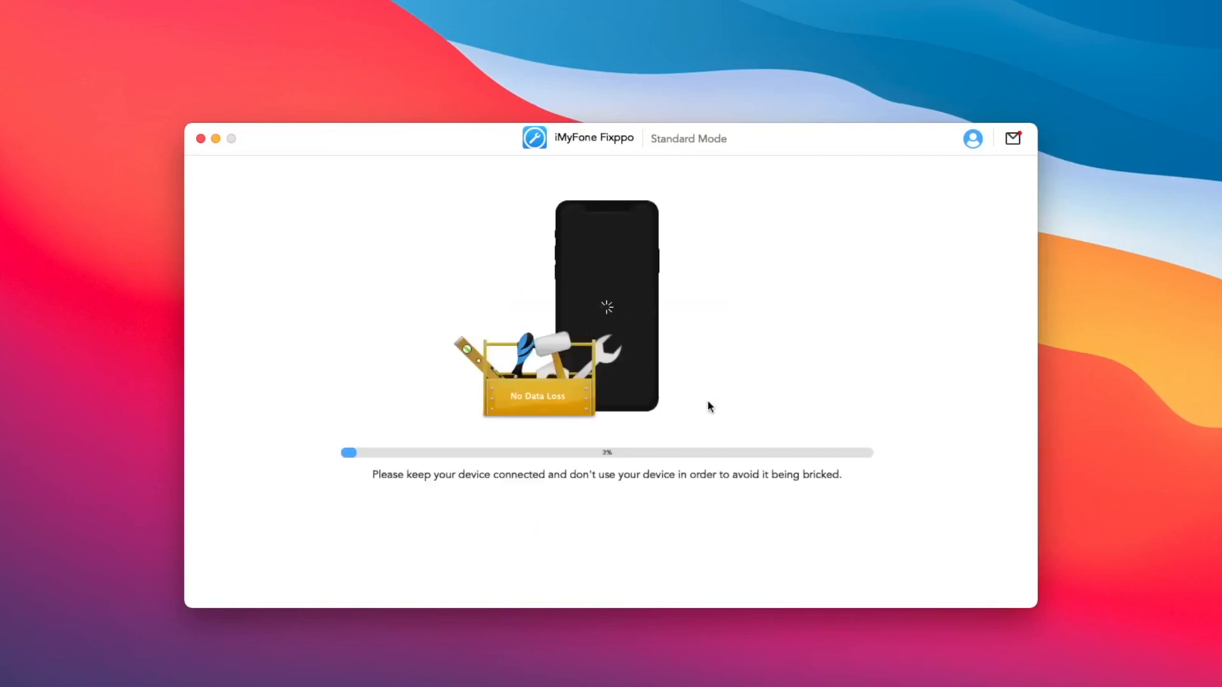